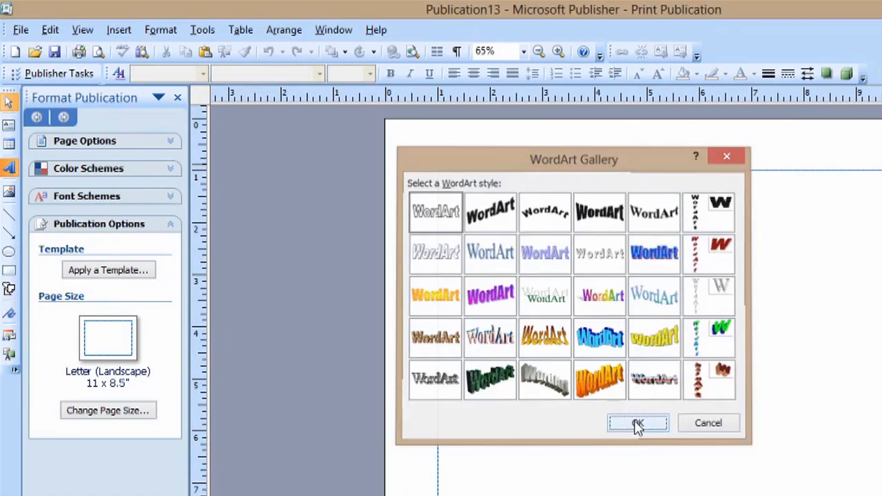
Cancel the WordArt Gallery, leaving the blank landscape page empty
click(637, 423)
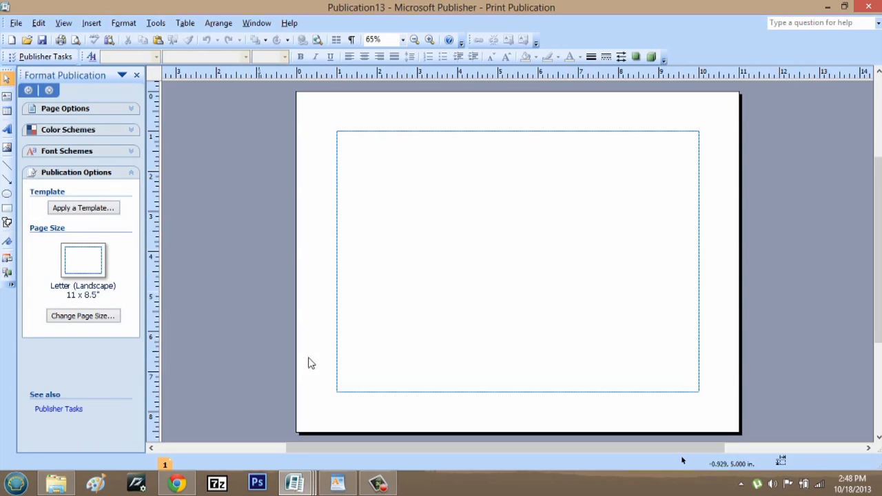
mouse_move(287, 176)
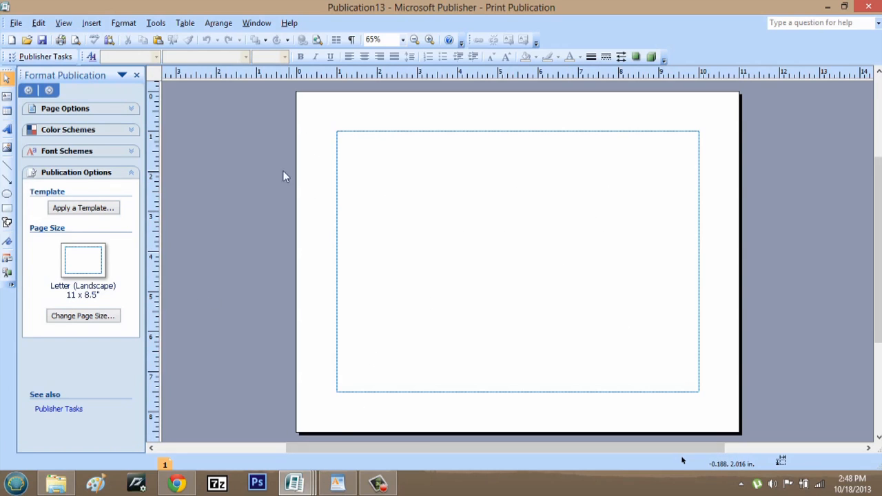
mouse_move(234, 166)
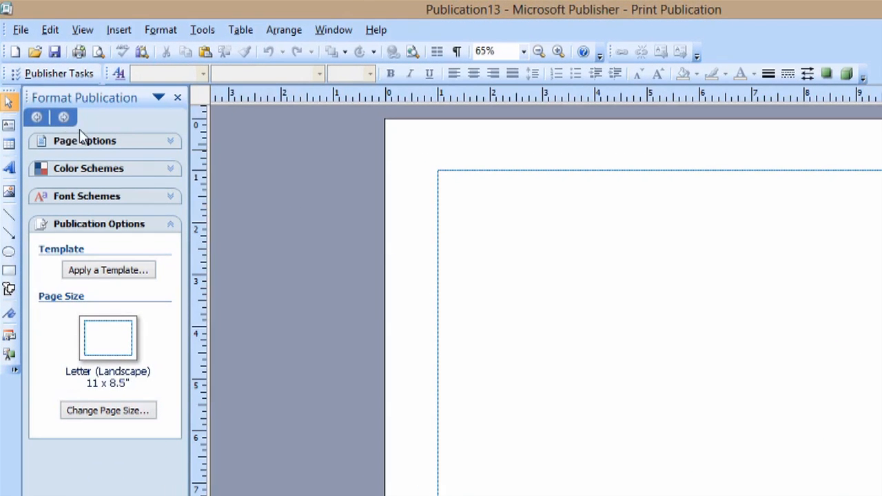
mouse_move(11, 169)
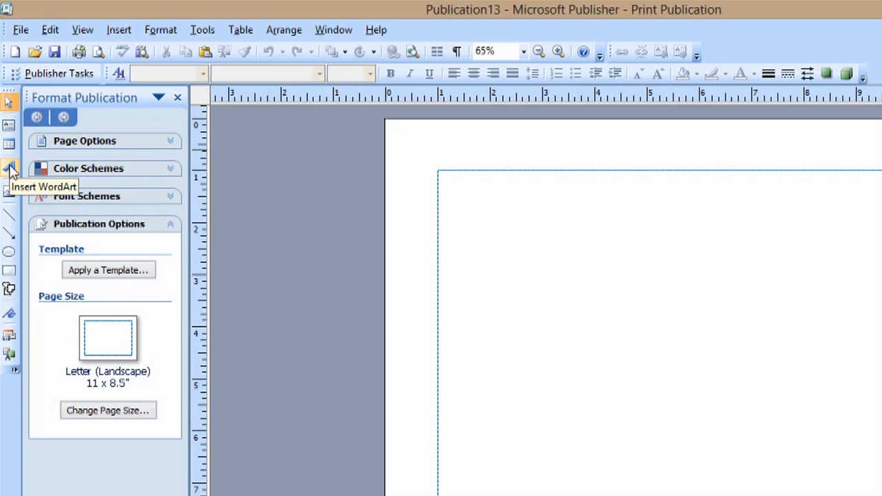
Start a new WordArt from the Objects toolbar, bringing up the style gallery
click(10, 169)
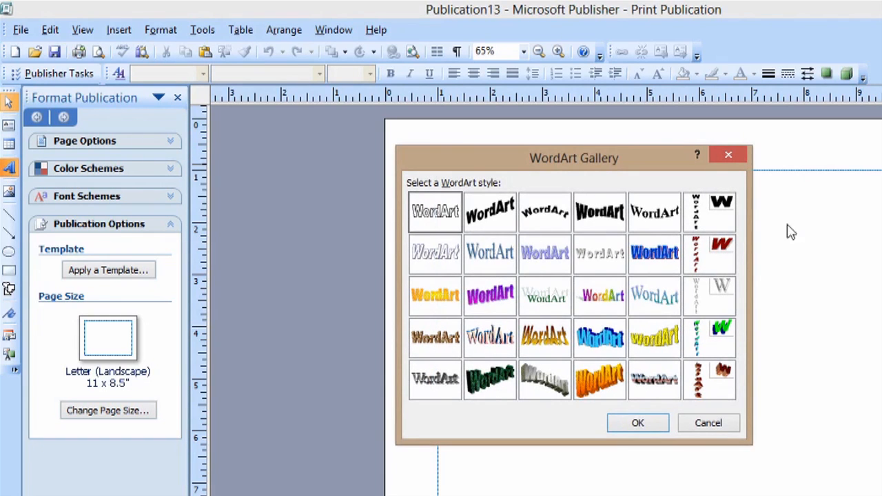
mouse_move(465, 312)
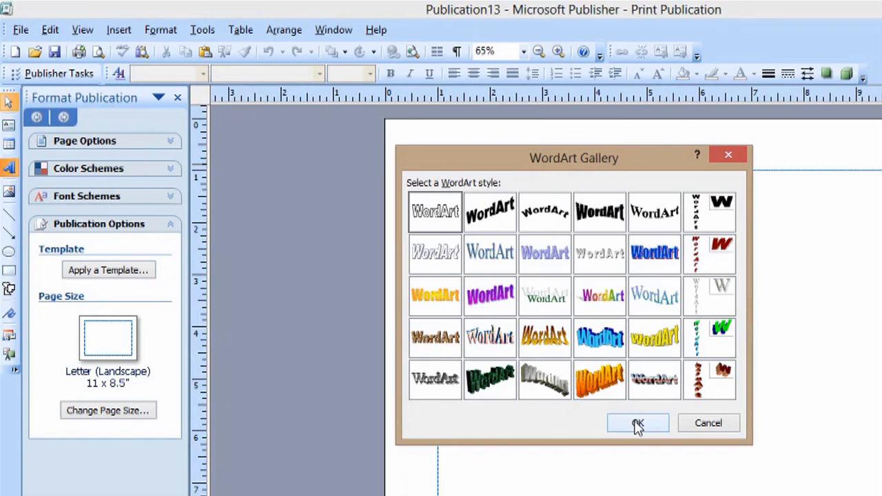
Choose the plain outline WordArt style and enter the text 'This is Text'
click(637, 422)
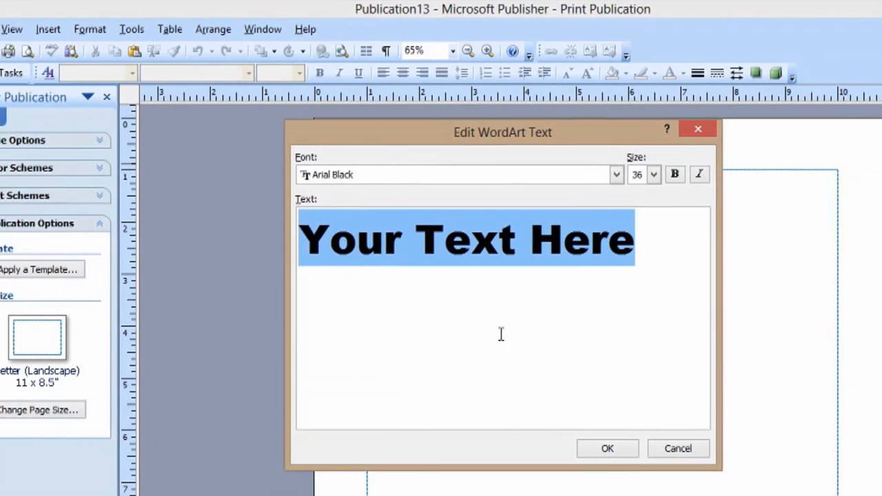
text(This is)
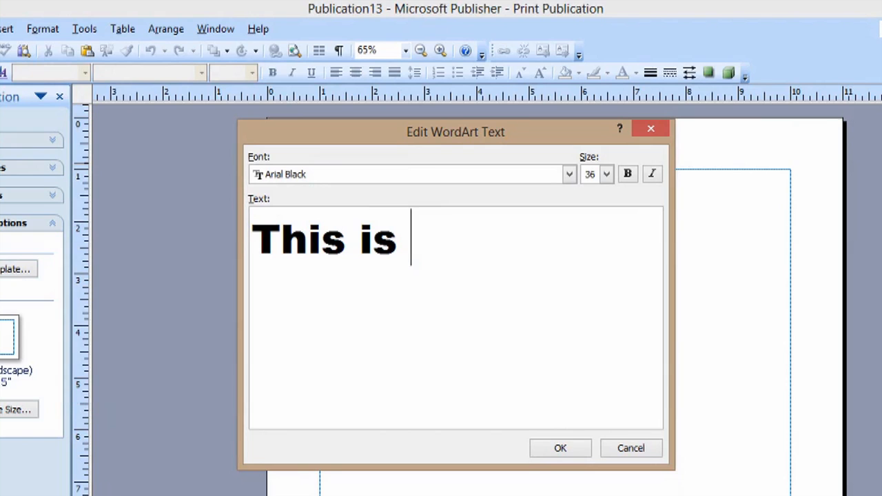
text(Text)
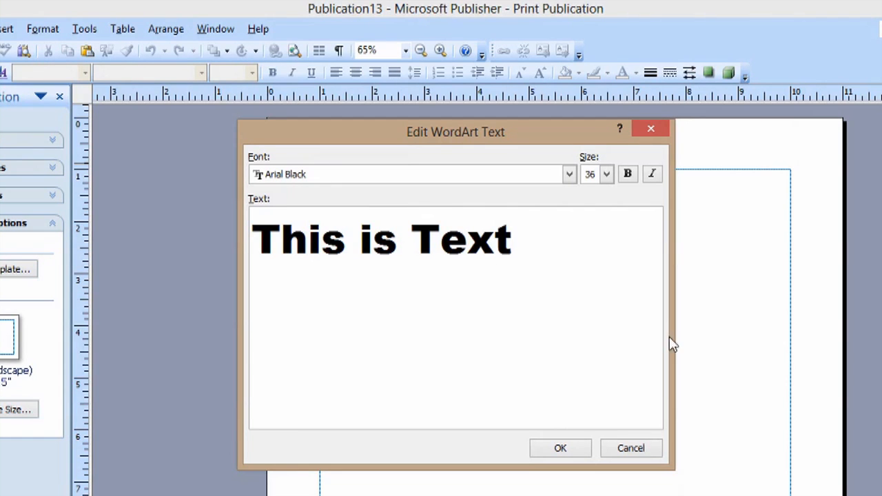
Place the 'This is Text' WordArt as an outlined object near the page centre
click(560, 448)
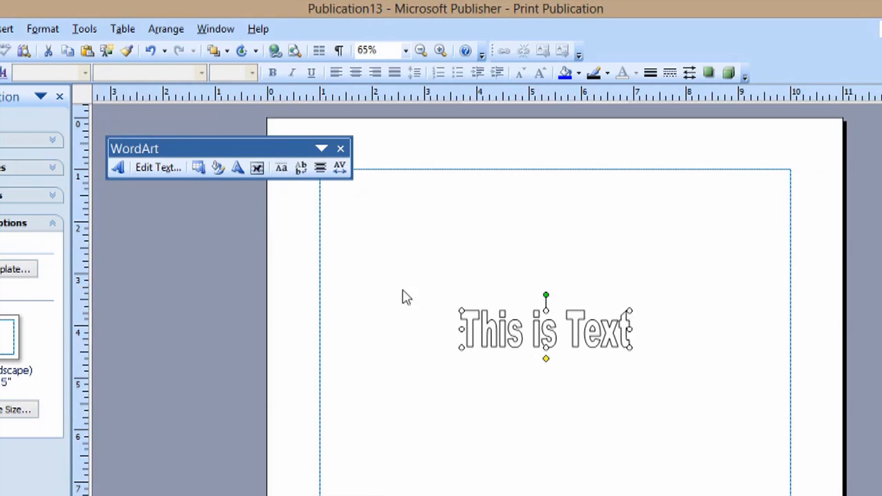
mouse_move(459, 361)
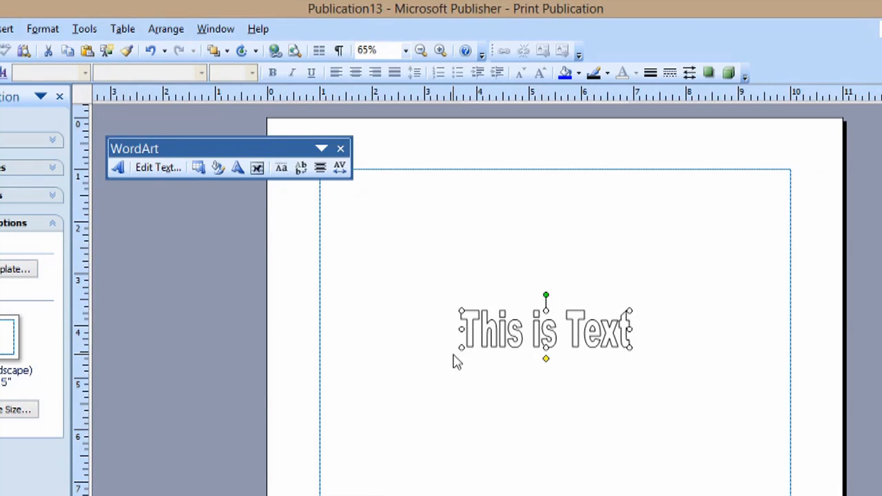
mouse_move(285, 311)
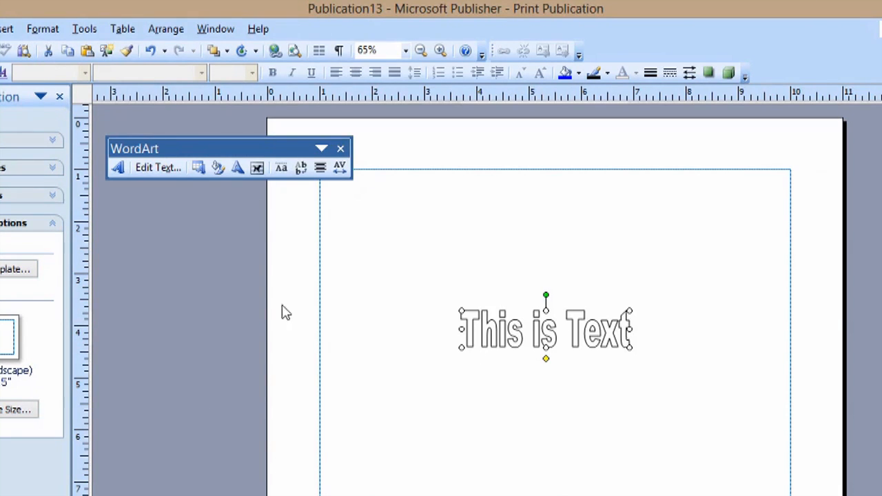
mouse_move(237, 168)
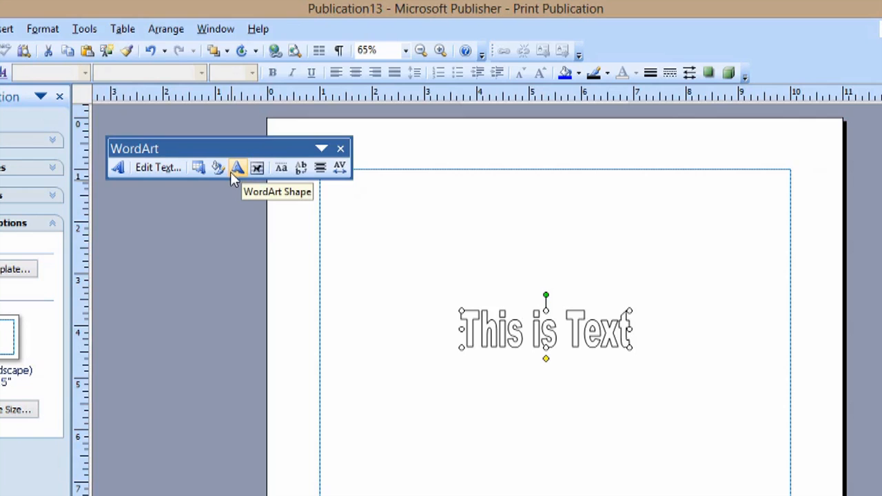
mouse_move(218, 168)
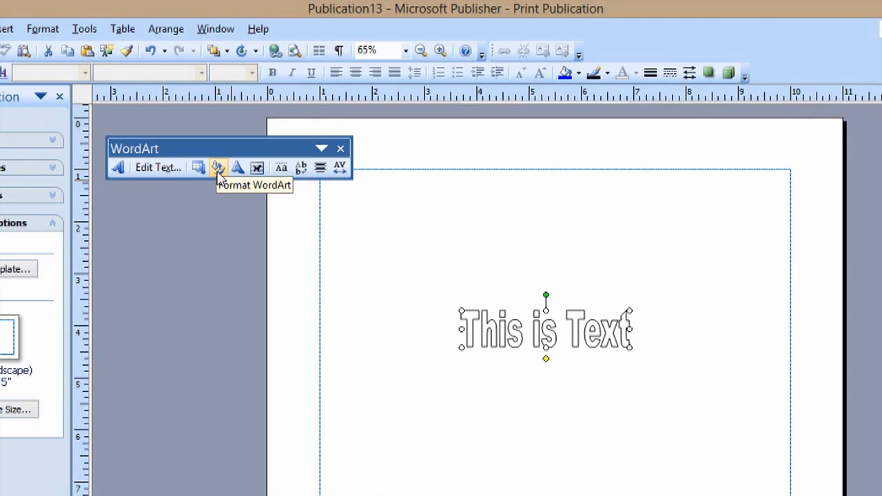
In Format WordArt, set an orange fill and a purple line colour
click(217, 167)
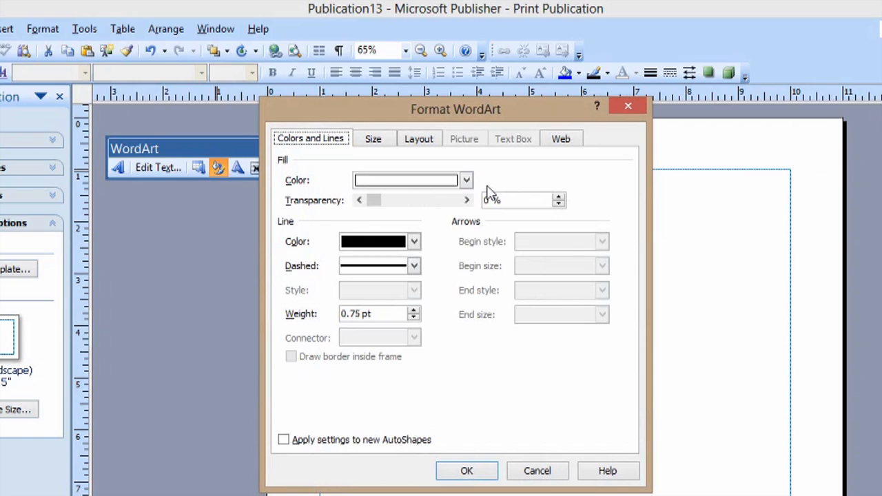
click(466, 180)
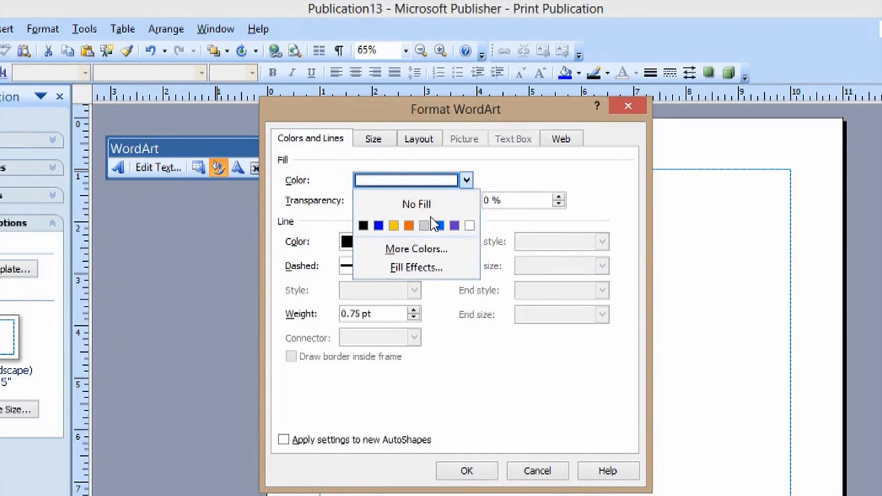
click(408, 226)
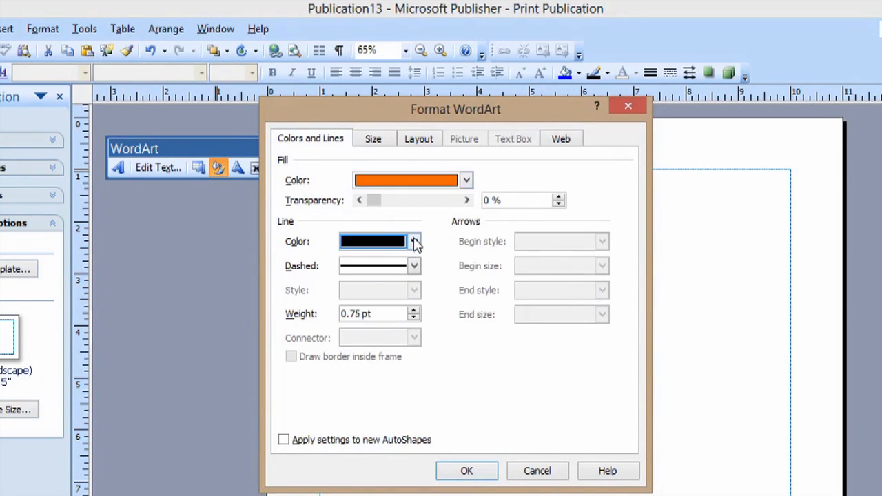
click(413, 241)
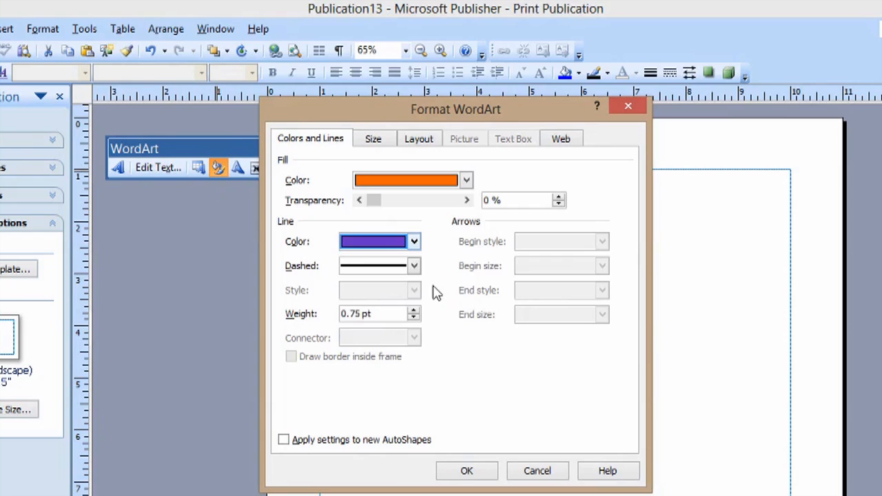
Make the outline dotted at 2.25 pt weight, glancing at the Size and Layout settings
click(413, 266)
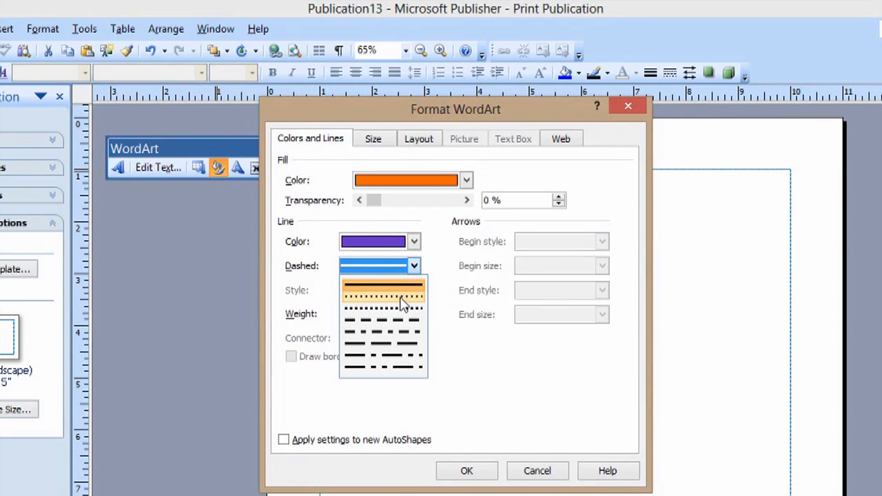
click(382, 298)
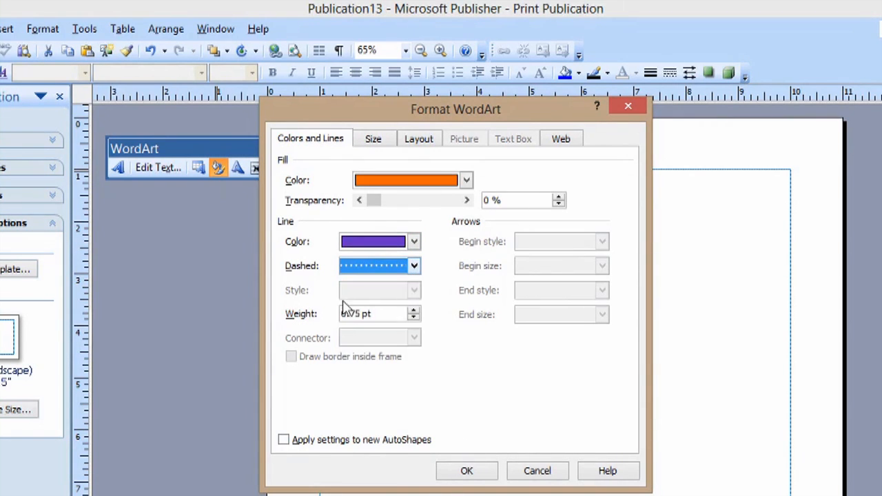
click(414, 311)
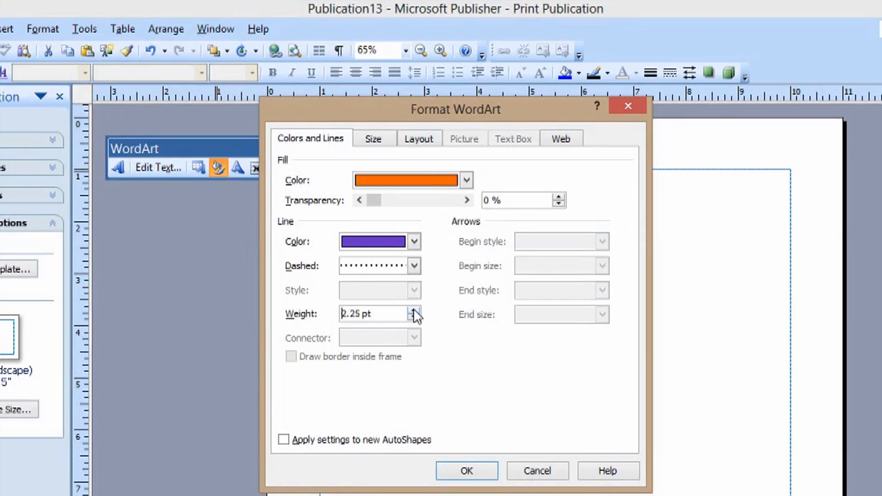
click(373, 139)
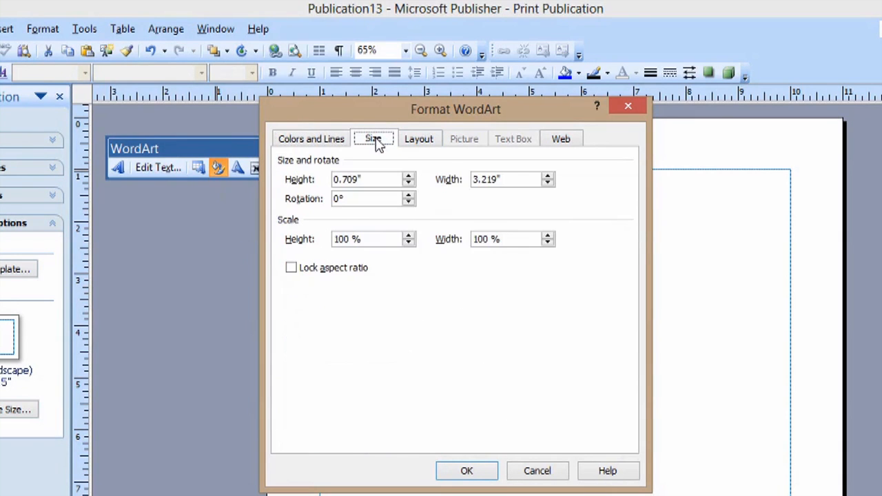
click(419, 139)
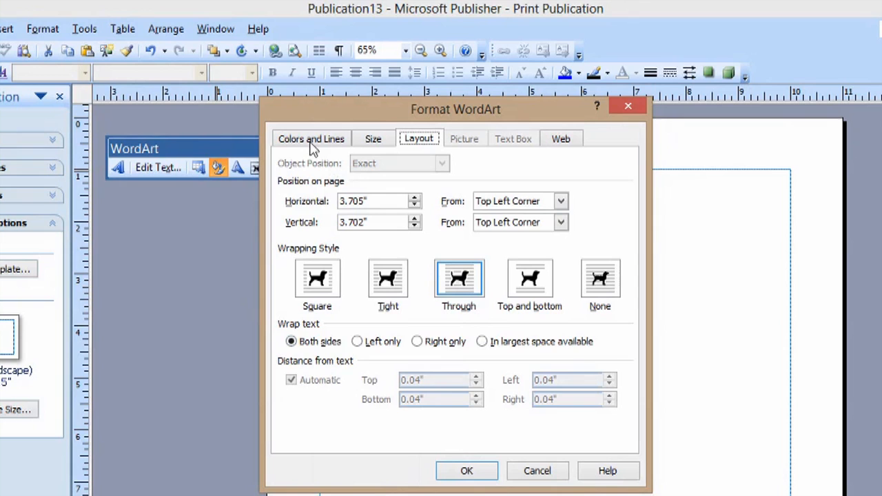
click(311, 139)
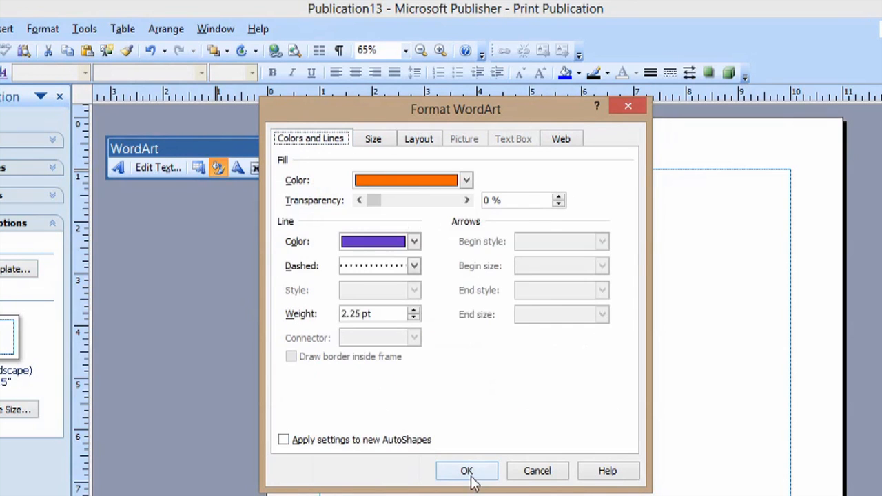
Apply the orange fill and purple dotted outline, then zoom in twice to inspect it
click(467, 470)
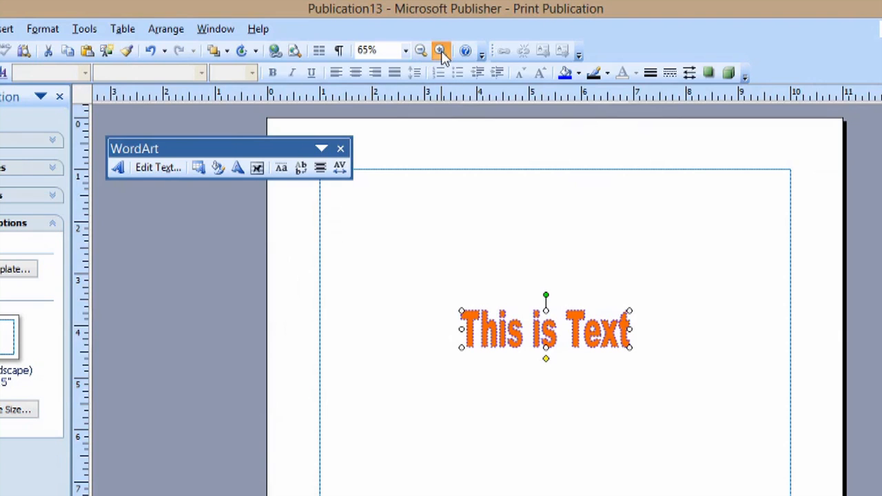
click(440, 51)
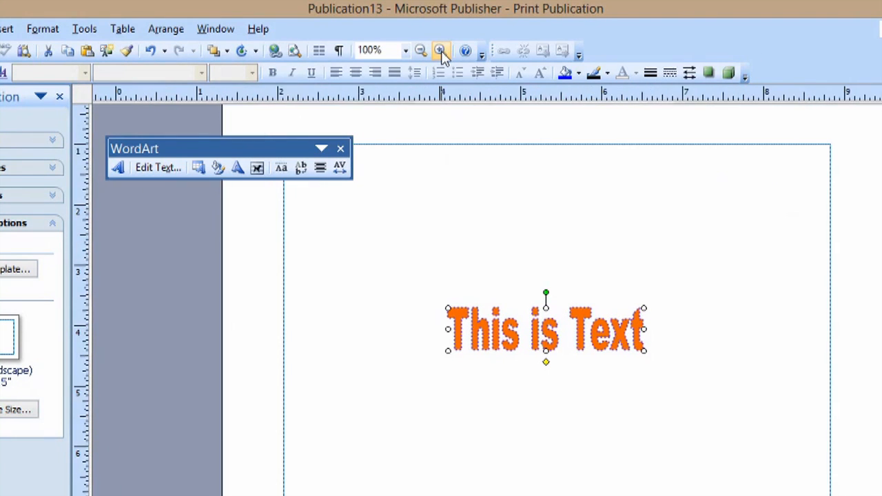
click(439, 51)
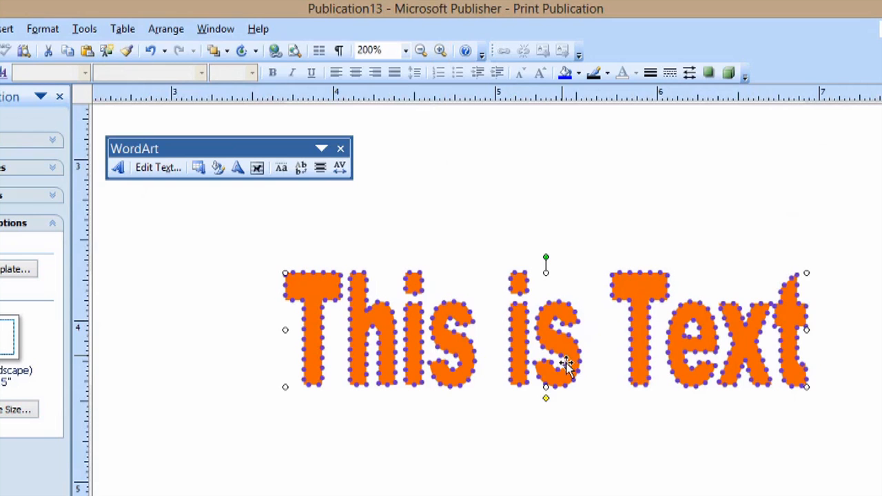
mouse_move(441, 382)
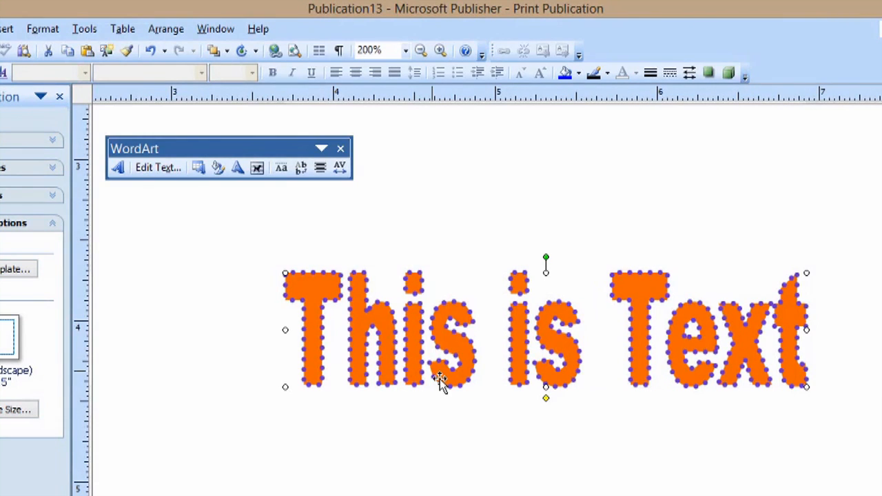